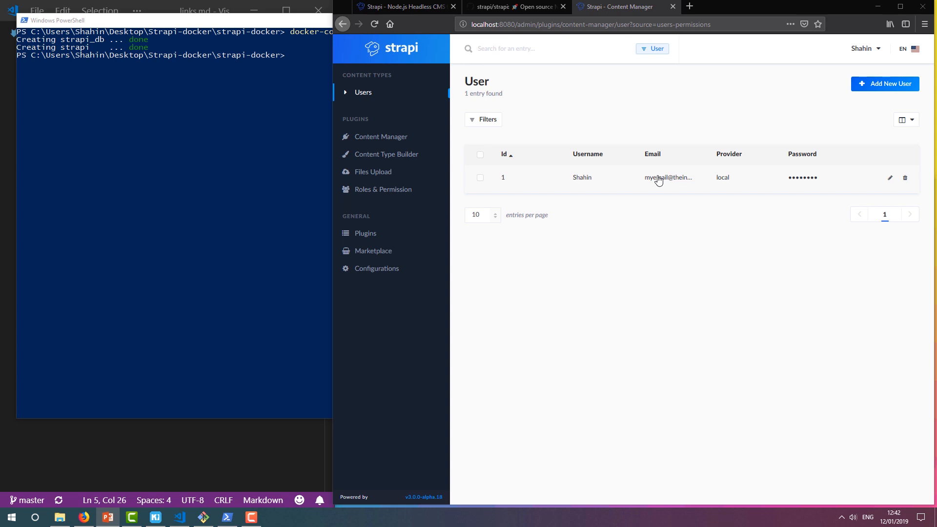
{"action": "mouse_move", "coordinate": [386, 154]}
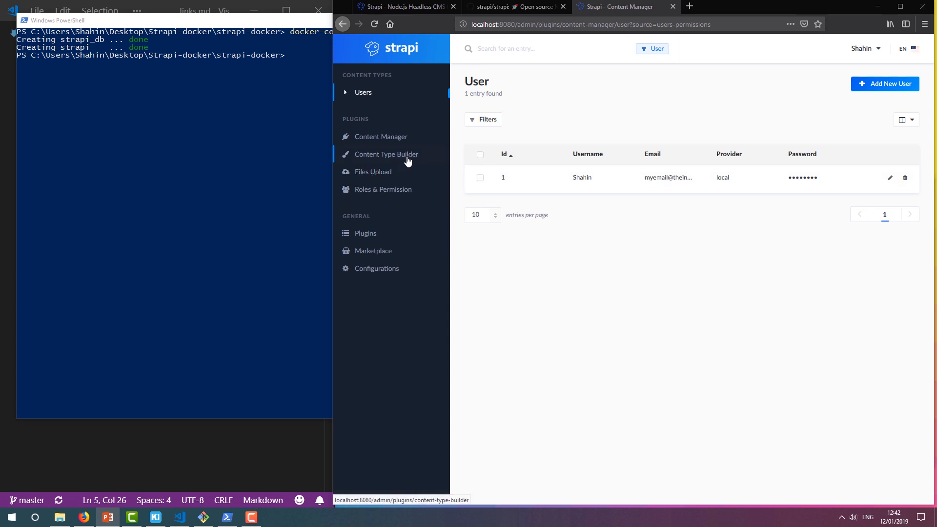
- Open the Content Type Builder to see the three existing content types
{"action": "left_click", "coordinate": [386, 155]}
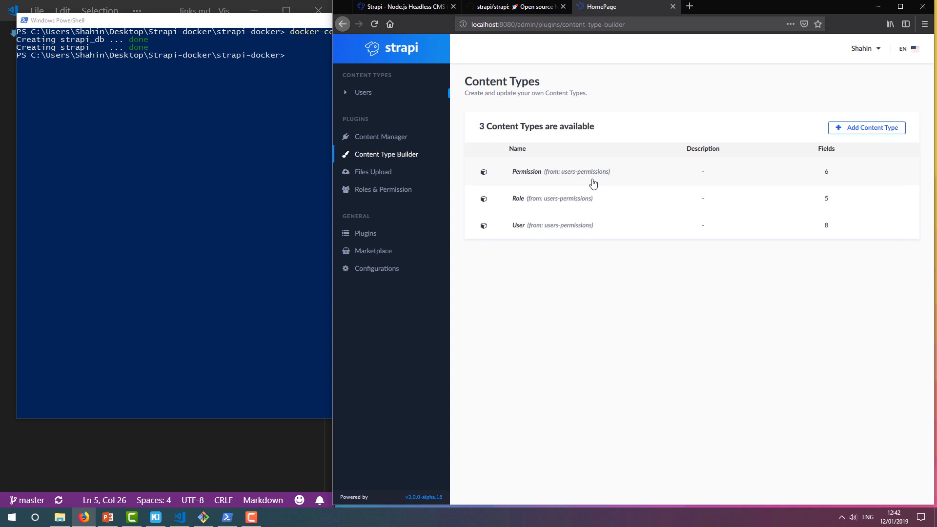
{"action": "mouse_move", "coordinate": [603, 224]}
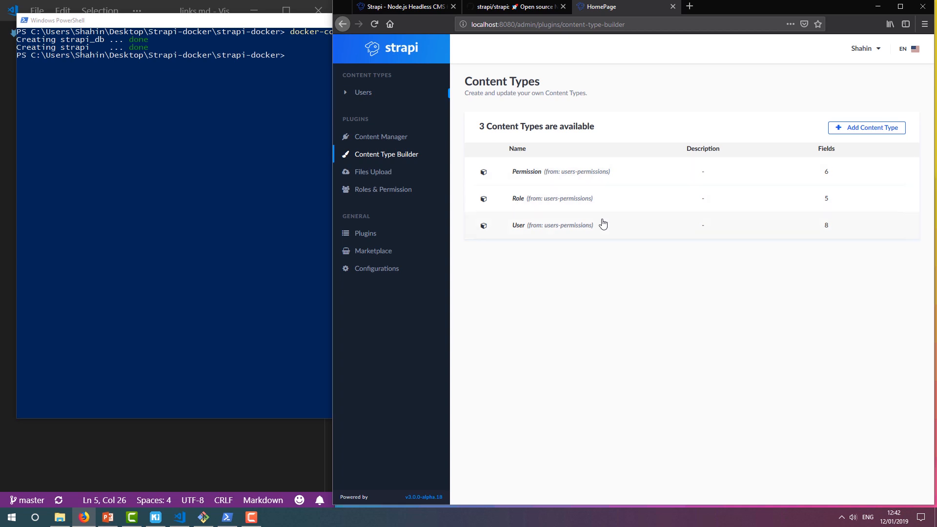
{"action": "mouse_move", "coordinate": [853, 128]}
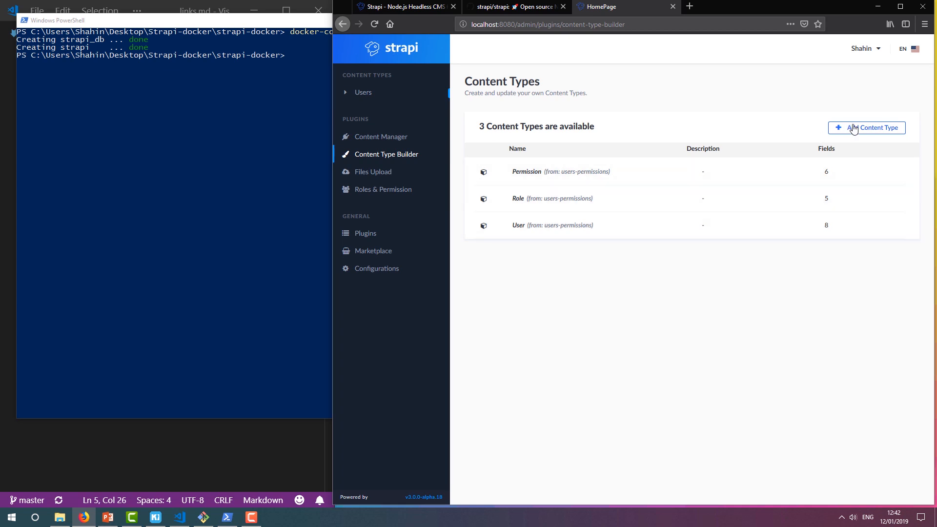
- Start a new content type and enter the name 'Note'
{"action": "left_click", "coordinate": [866, 127]}
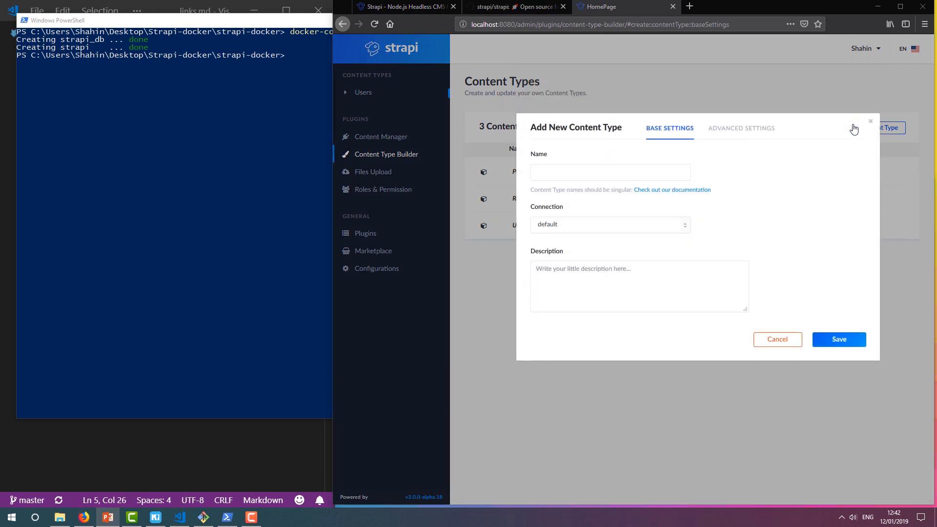
{"action": "mouse_move", "coordinate": [629, 194]}
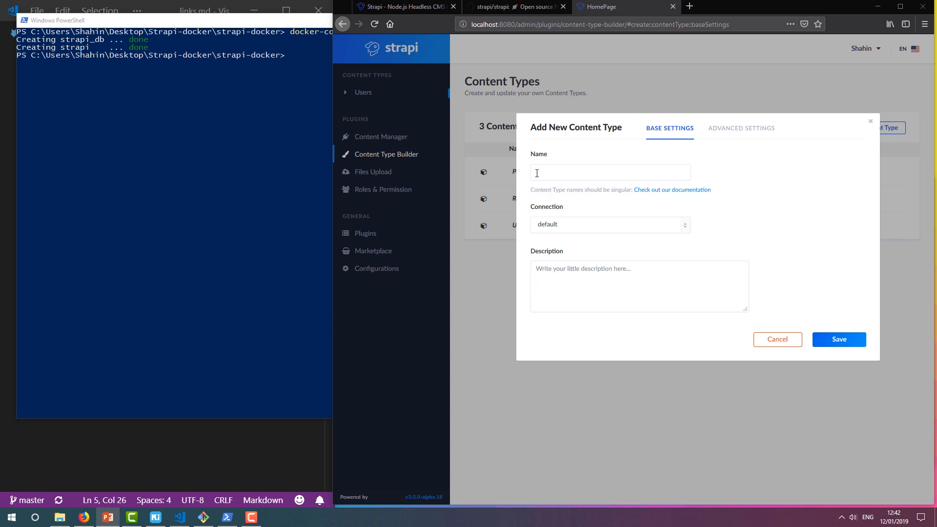
{"action": "left_click", "coordinate": [609, 173]}
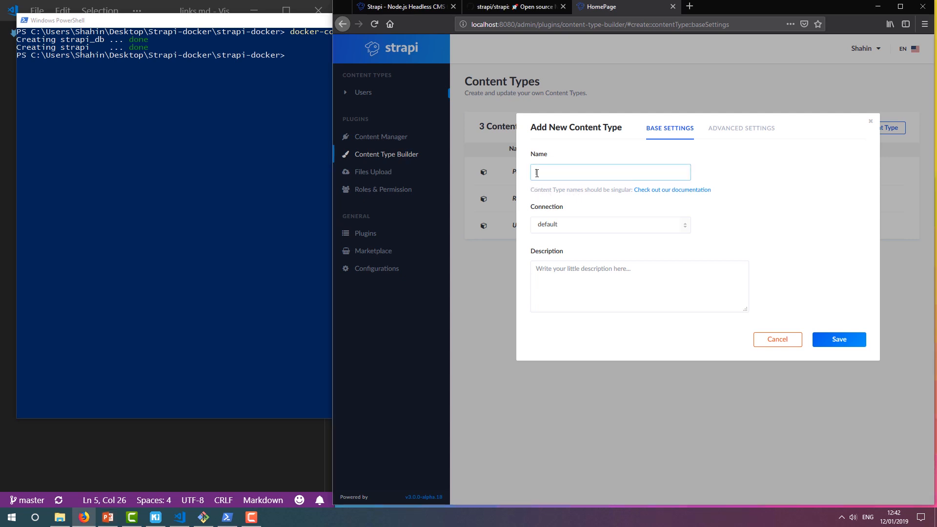
{"action": "type", "text": "Note"}
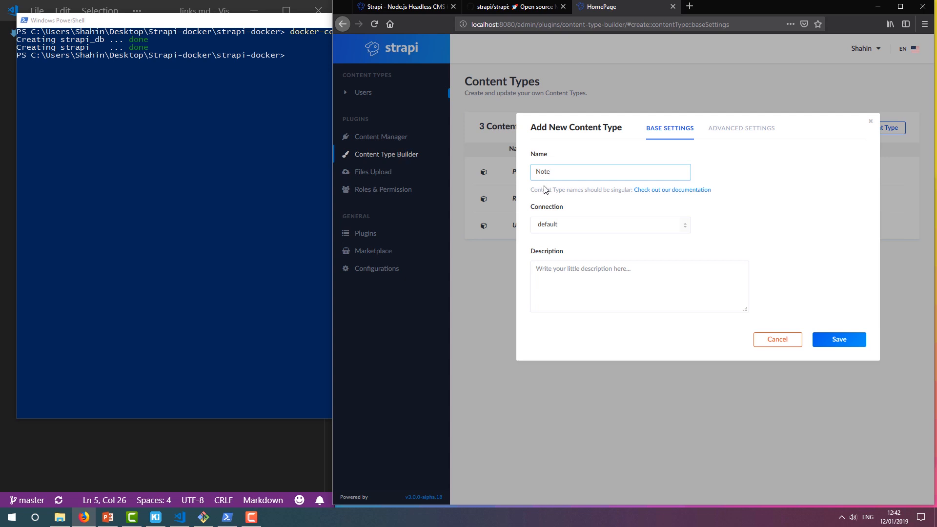
{"action": "mouse_move", "coordinate": [648, 257]}
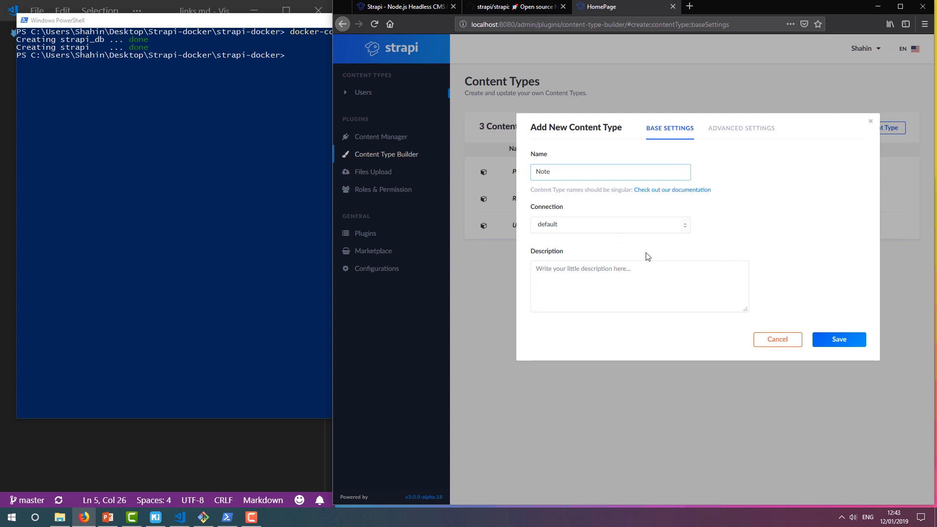
{"action": "mouse_move", "coordinate": [839, 340]}
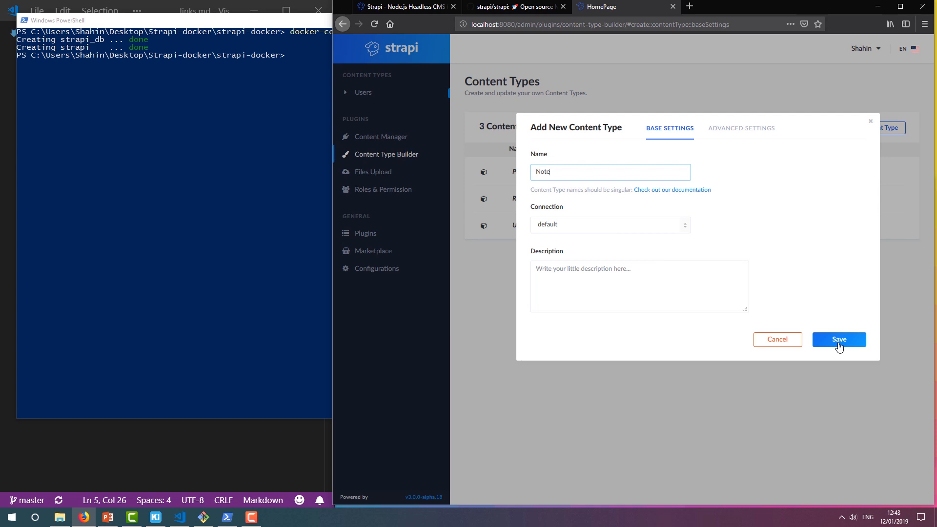
- Save the Note content type and begin adding its first field
{"action": "left_click", "coordinate": [838, 339]}
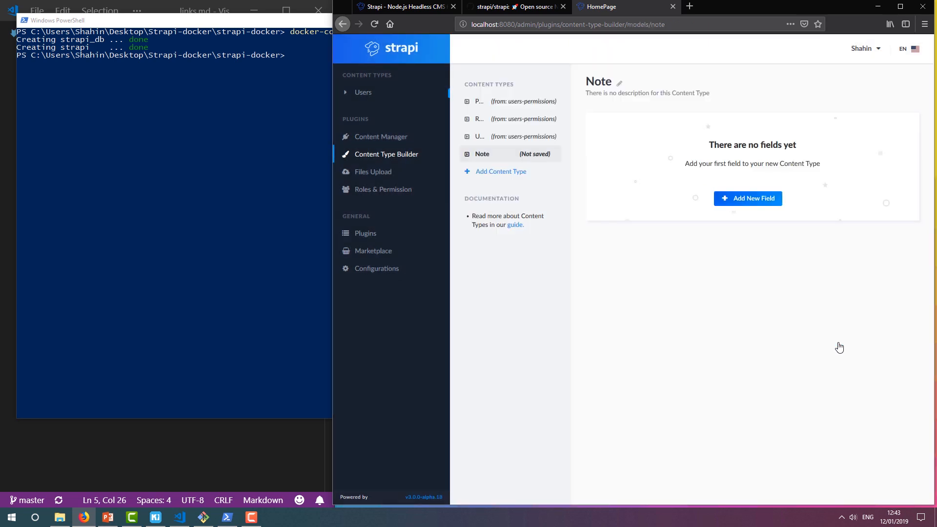
{"action": "mouse_move", "coordinate": [833, 315]}
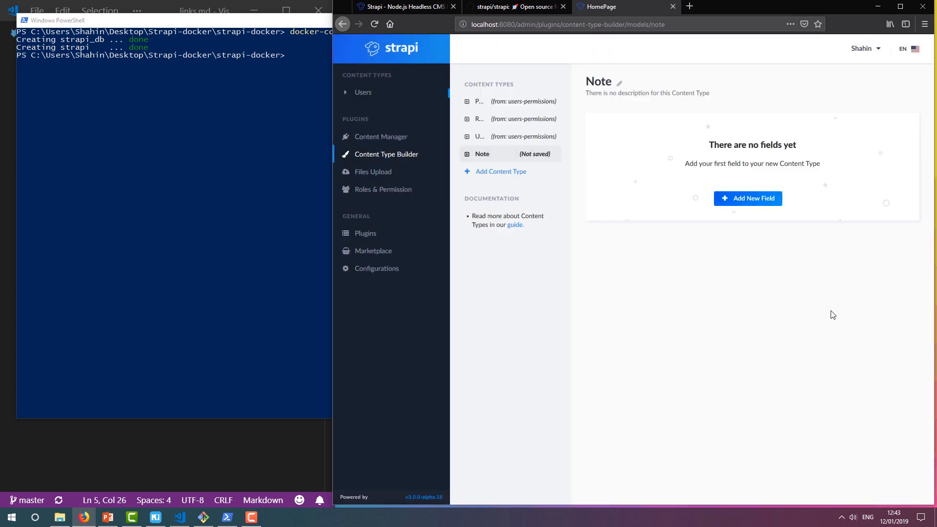
{"action": "mouse_move", "coordinate": [761, 207]}
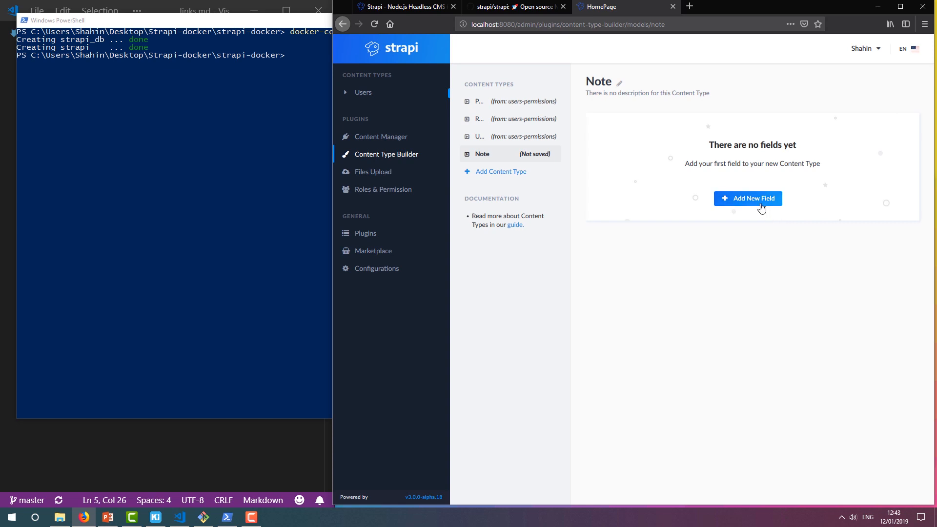
{"action": "left_click", "coordinate": [748, 198]}
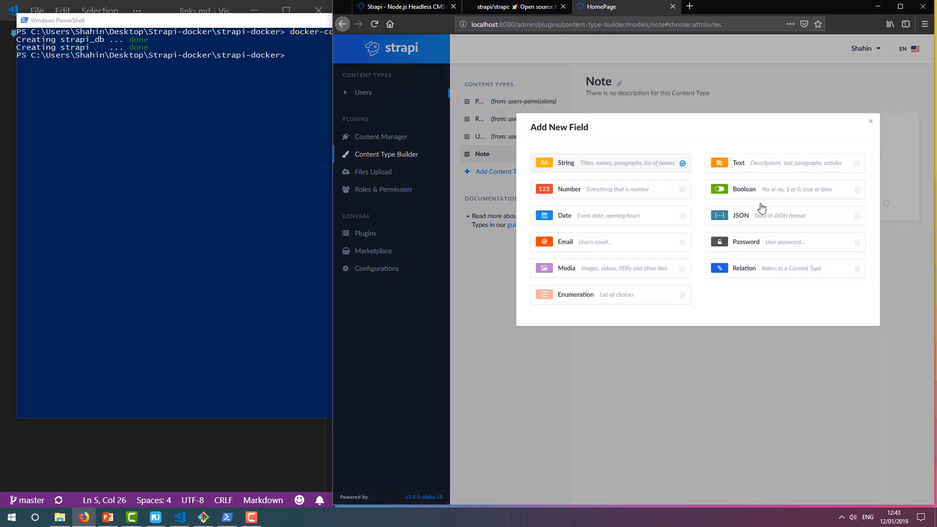
{"action": "mouse_move", "coordinate": [653, 272]}
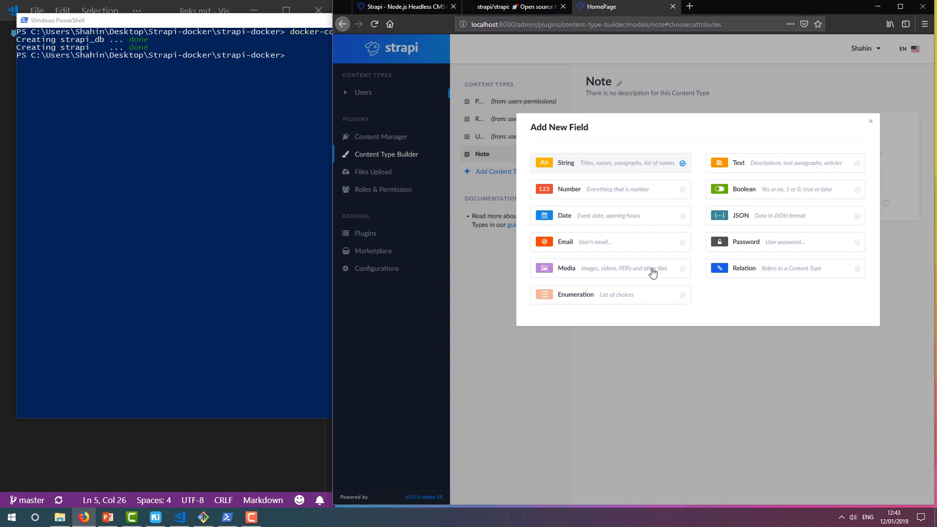
{"action": "mouse_move", "coordinate": [737, 246]}
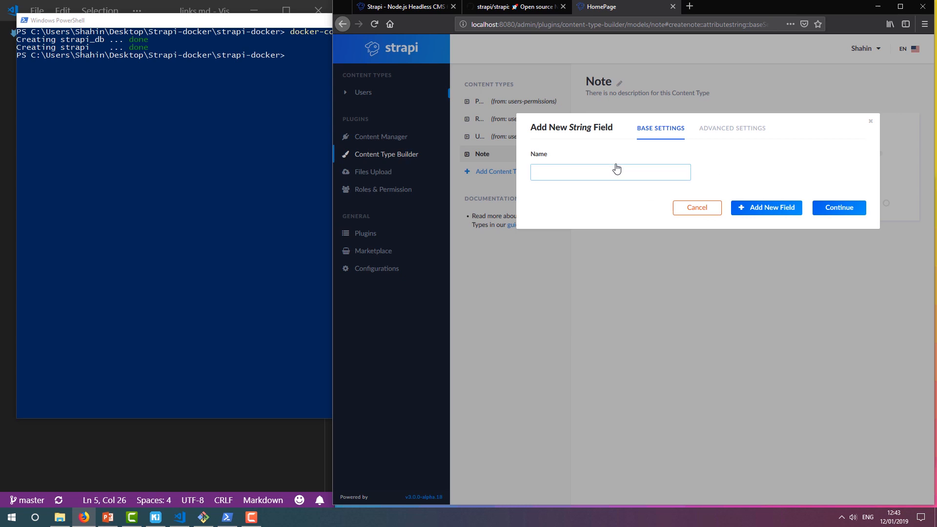
- Name the new String field 'name'
{"action": "type", "text": "na"}
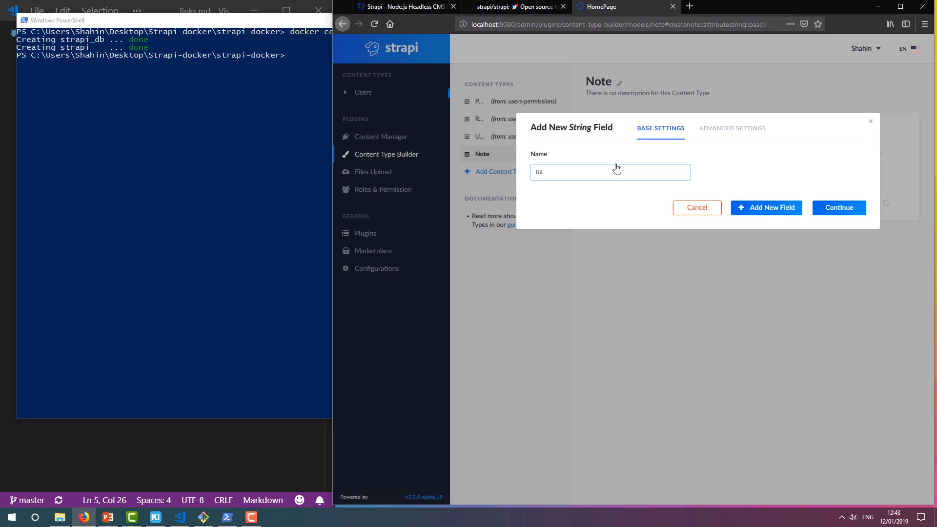
{"action": "type", "text": "me"}
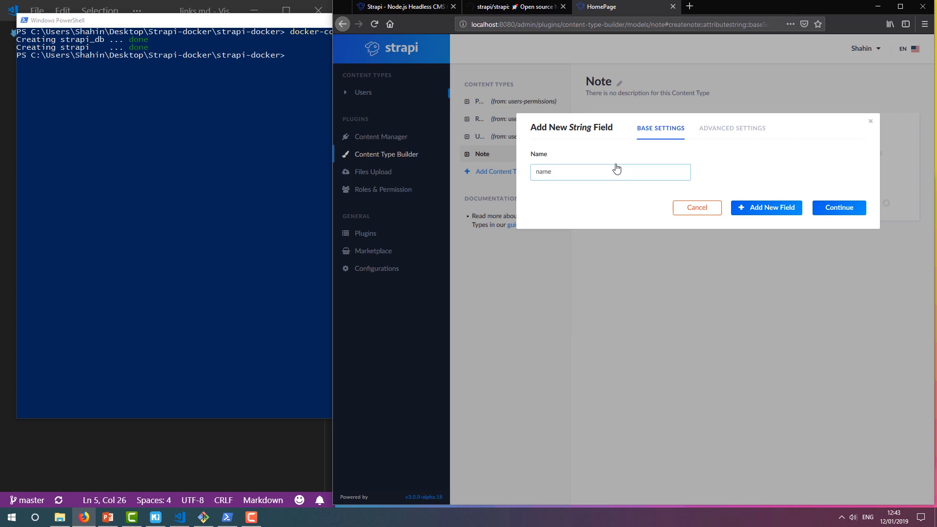
{"action": "left_click", "coordinate": [609, 172]}
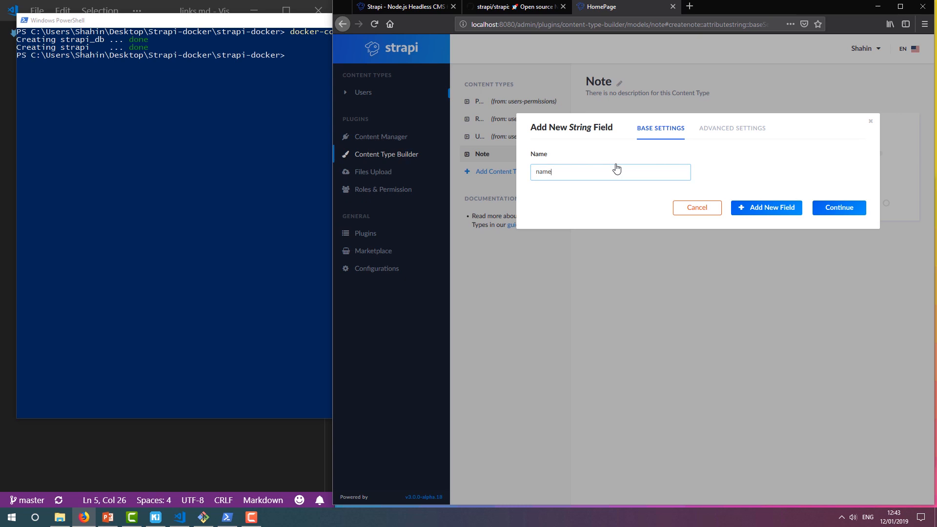
{"action": "mouse_move", "coordinate": [683, 148]}
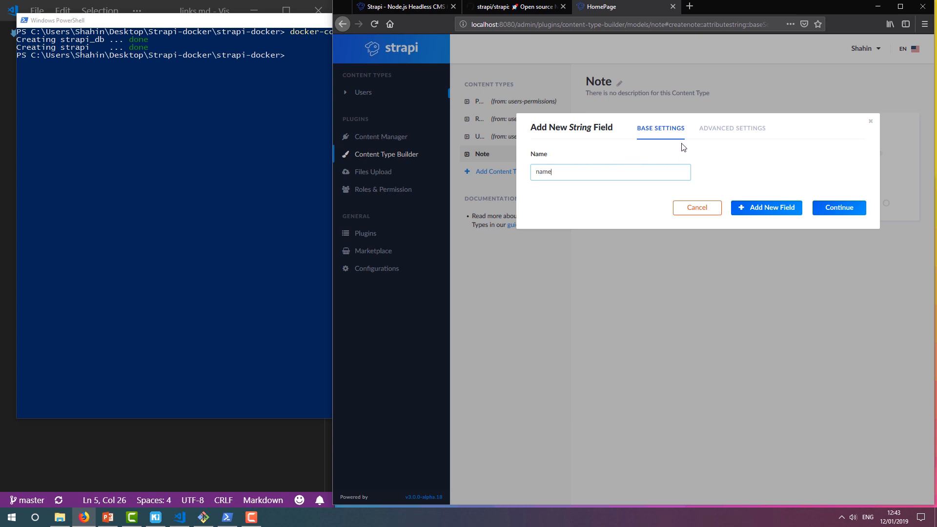
- Set the name field's default value to 'Anonymous' and mark it required
{"action": "left_click", "coordinate": [731, 127]}
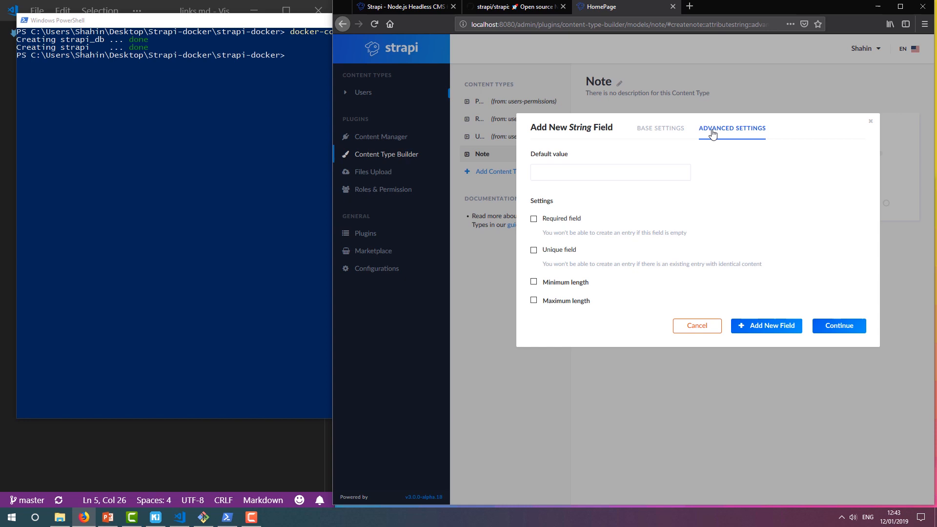
{"action": "left_click", "coordinate": [610, 173]}
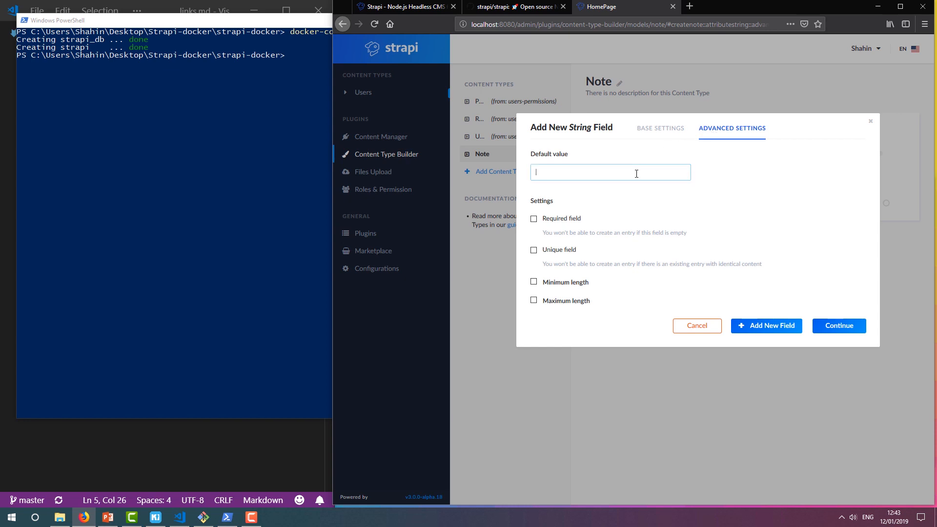
{"action": "type", "text": "Anonym"}
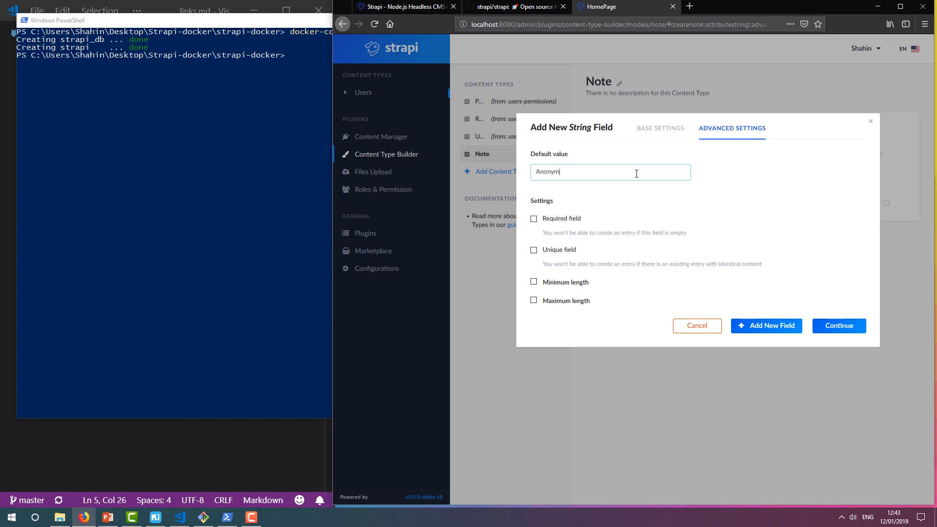
{"action": "type", "text": "ous"}
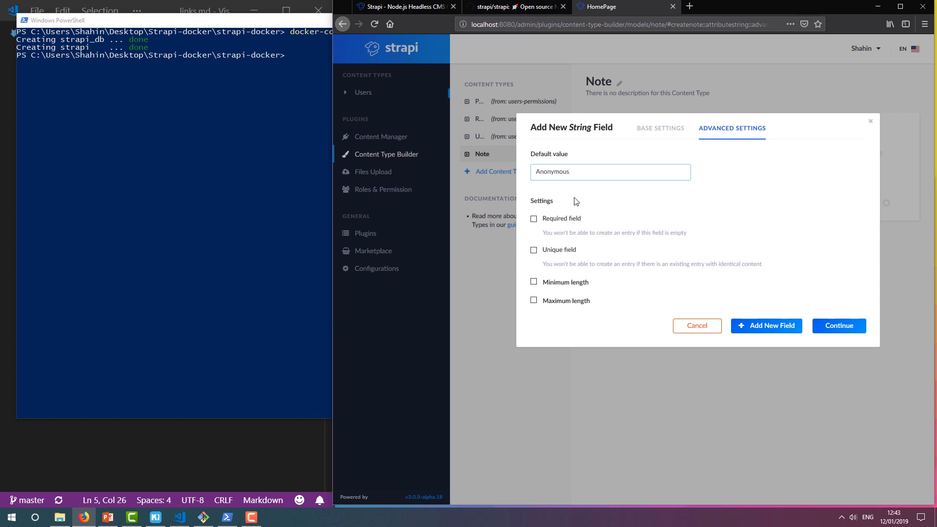
{"action": "mouse_move", "coordinate": [550, 225]}
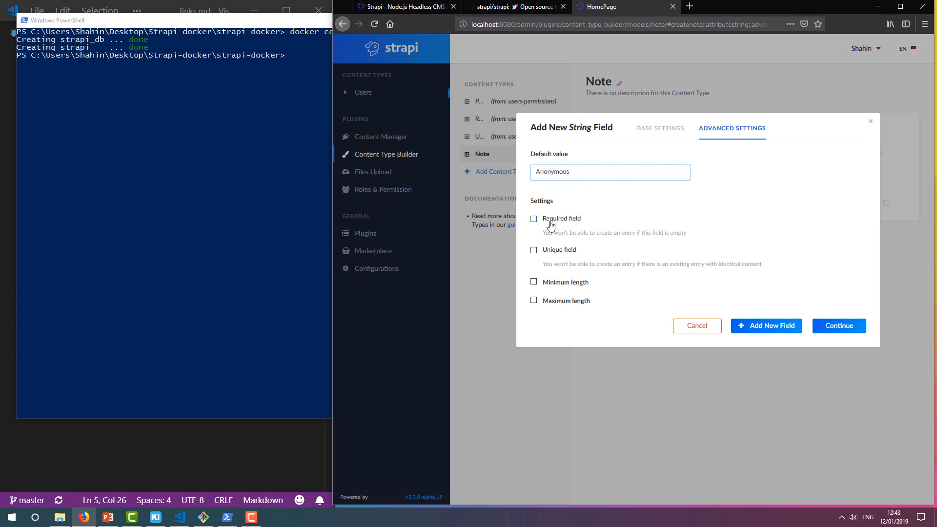
{"action": "left_click", "coordinate": [533, 218]}
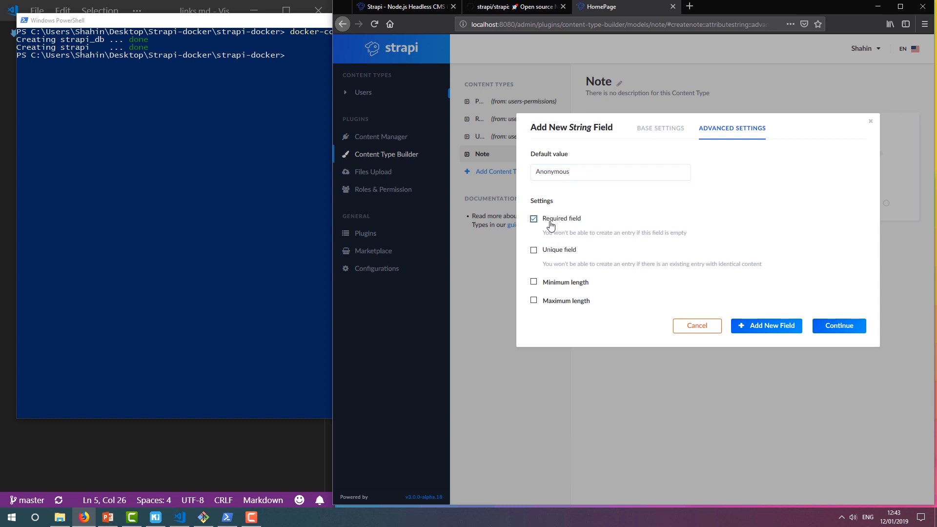
{"action": "mouse_move", "coordinate": [706, 285]}
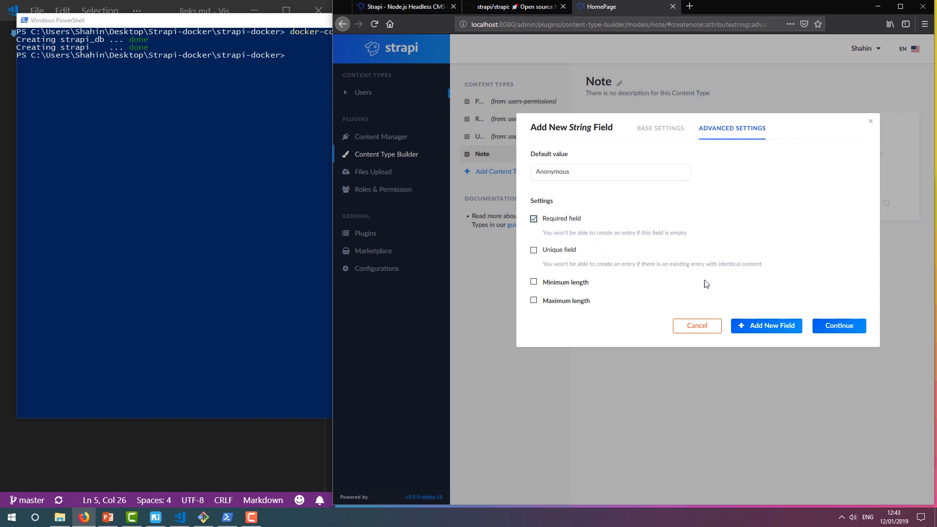
{"action": "mouse_move", "coordinate": [766, 325]}
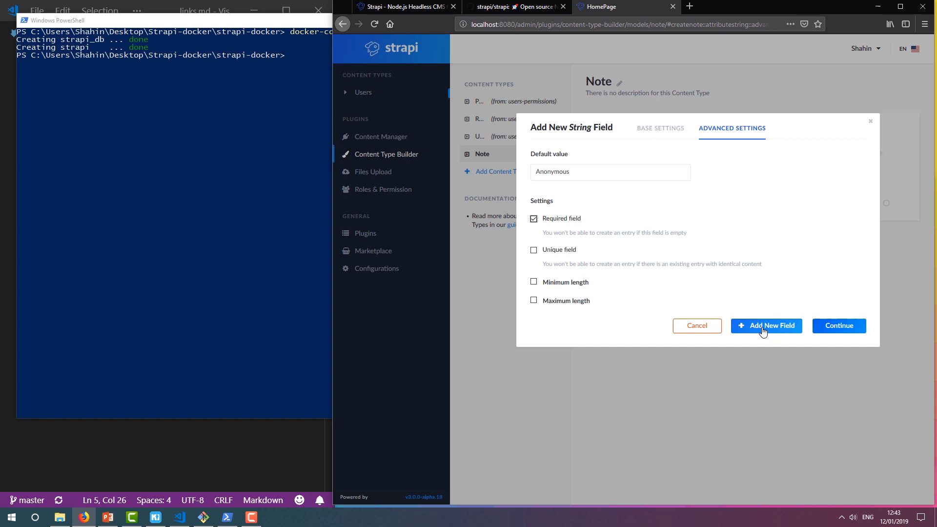
- Add a Text field 'message' displayed as WYSIWYG and marked required
{"action": "left_click", "coordinate": [766, 326]}
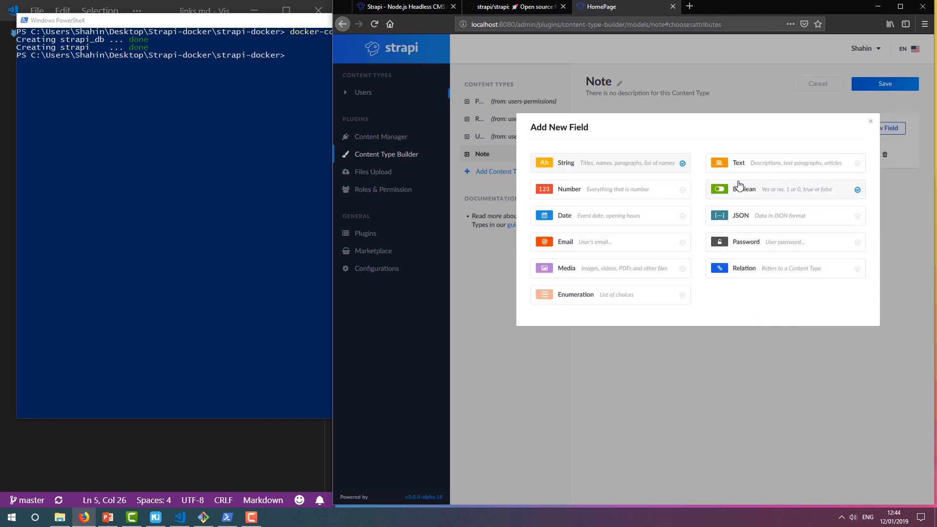
{"action": "mouse_move", "coordinate": [738, 162]}
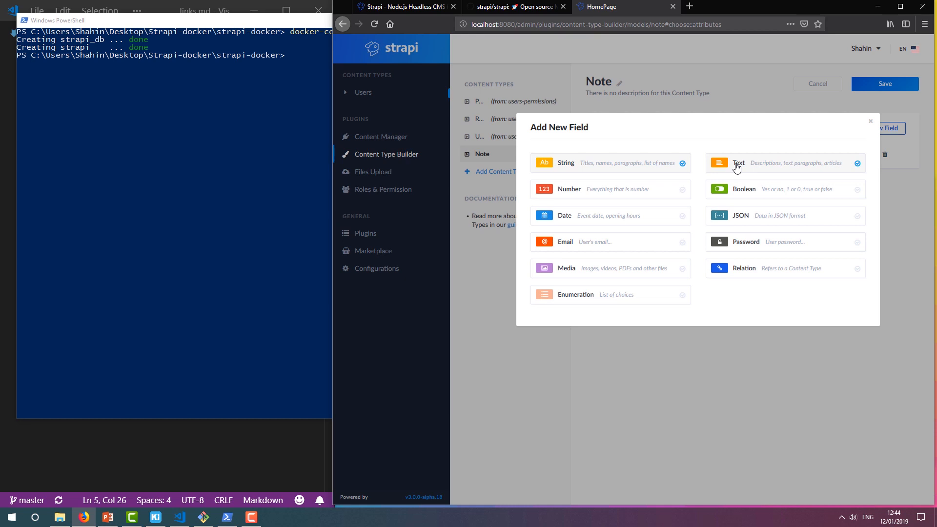
{"action": "left_click", "coordinate": [737, 162]}
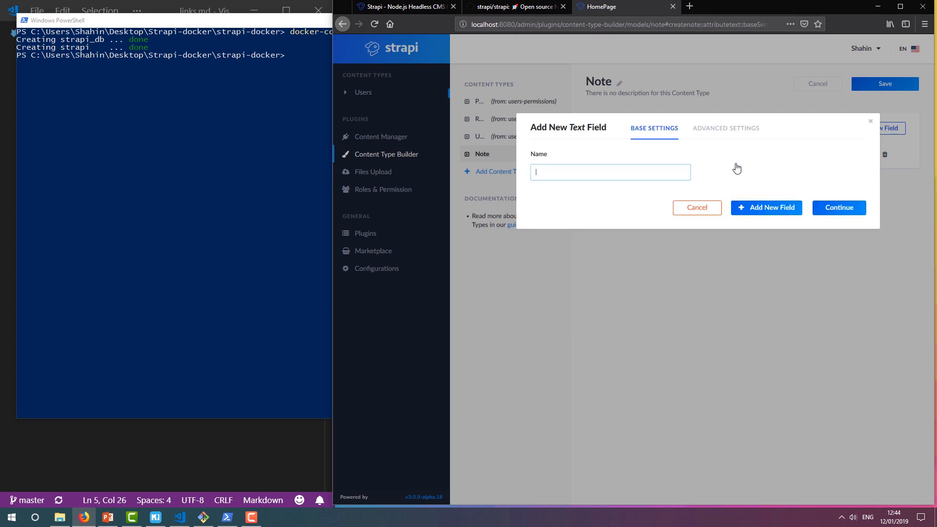
{"action": "type", "text": "message"}
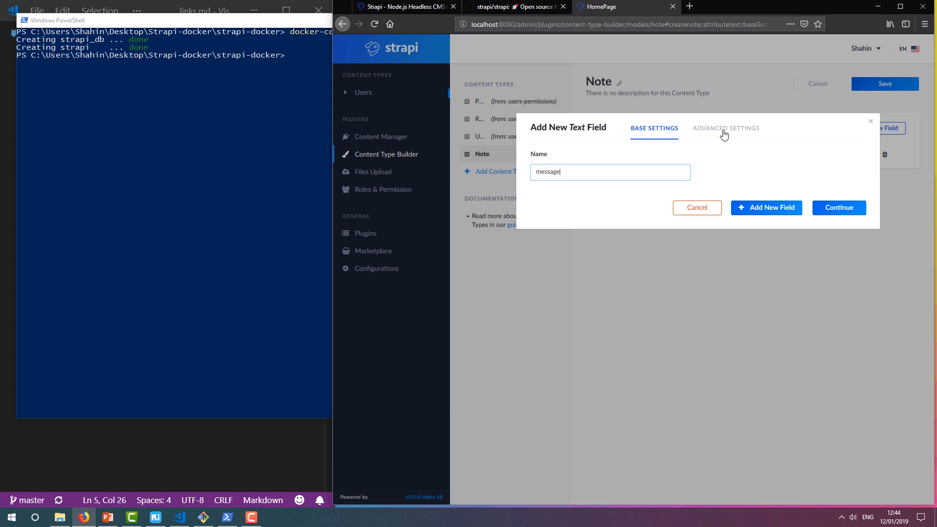
{"action": "left_click", "coordinate": [726, 128]}
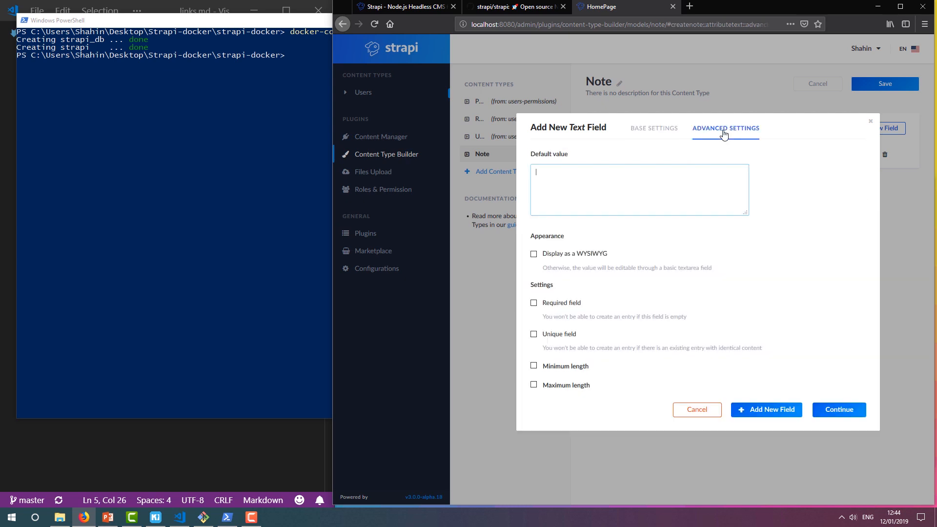
{"action": "mouse_move", "coordinate": [601, 226]}
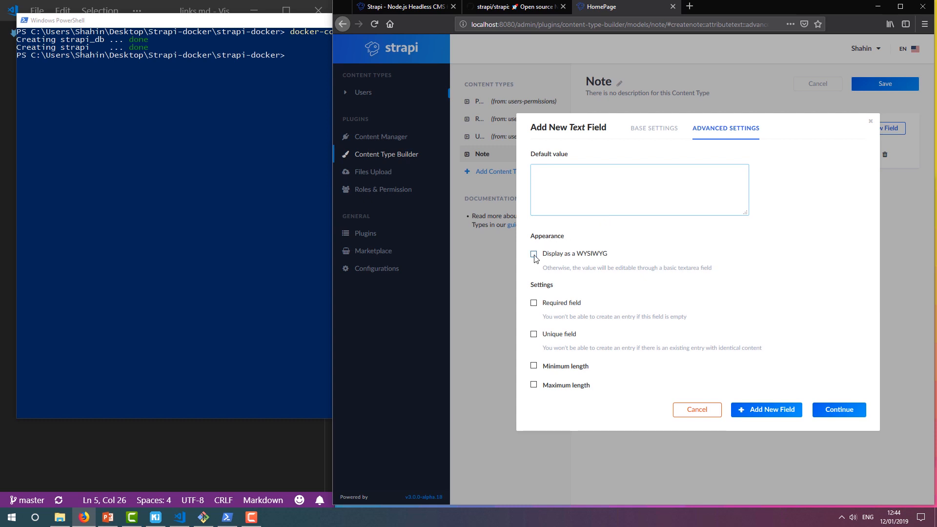
{"action": "left_click", "coordinate": [533, 254]}
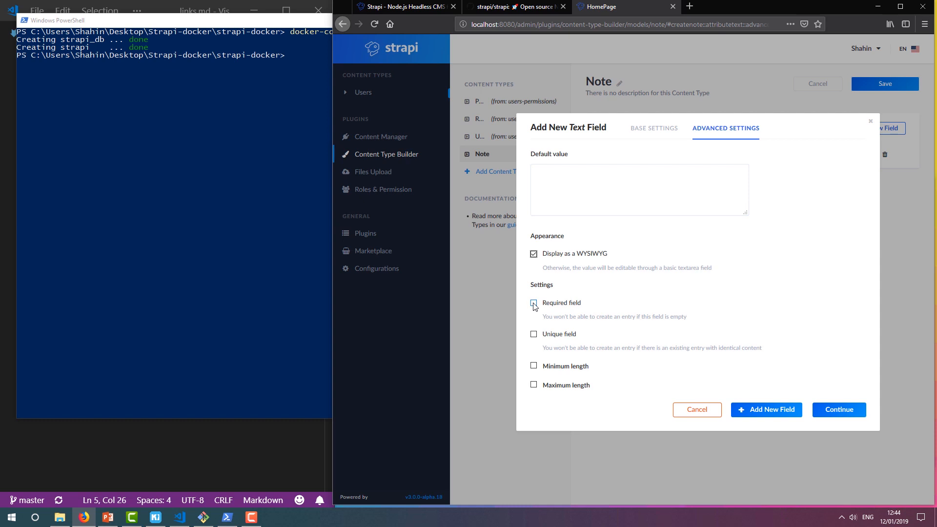
{"action": "left_click", "coordinate": [533, 303]}
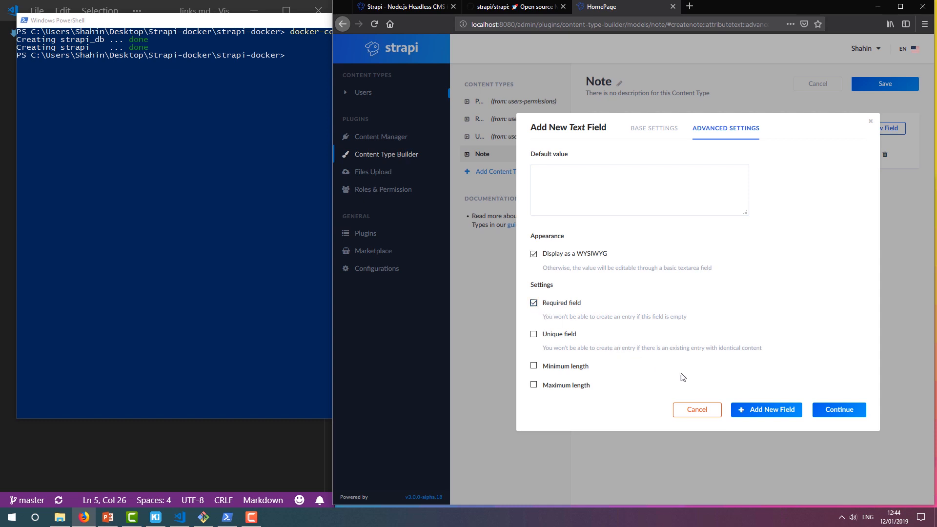
{"action": "mouse_move", "coordinate": [766, 410]}
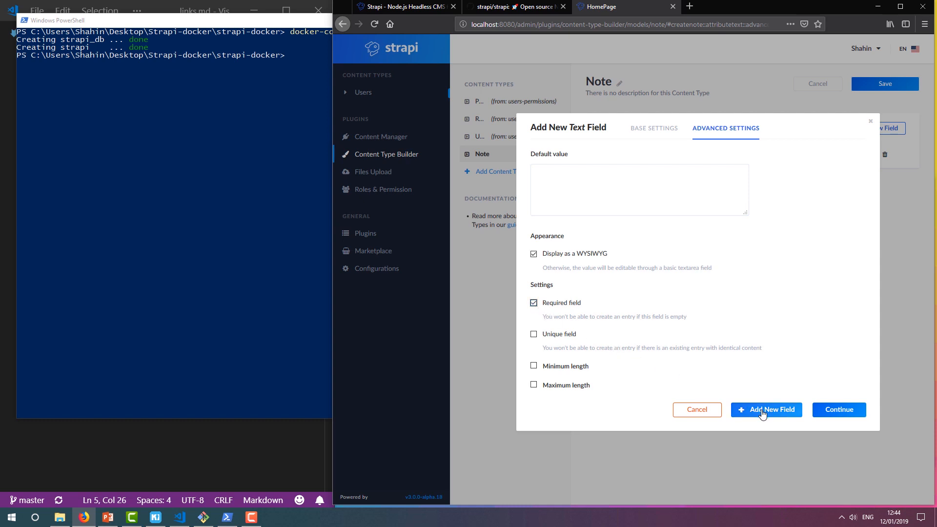
- Add an Email field named 'email' and mark it required
{"action": "left_click", "coordinate": [767, 410]}
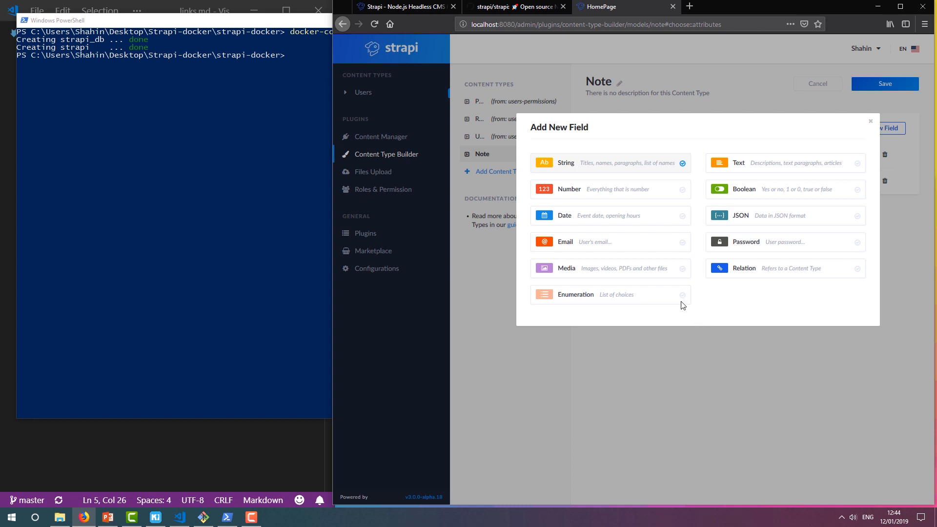
{"action": "mouse_move", "coordinate": [610, 242]}
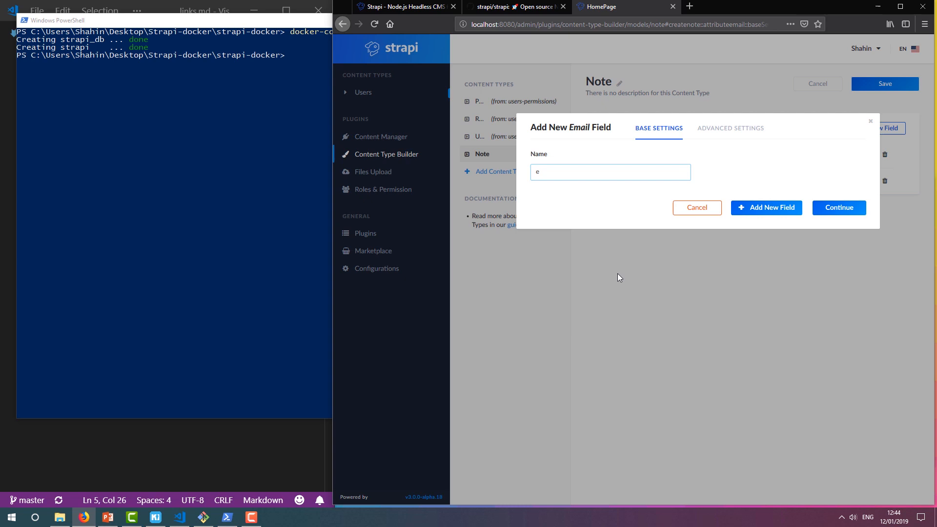
{"action": "type", "text": "mail"}
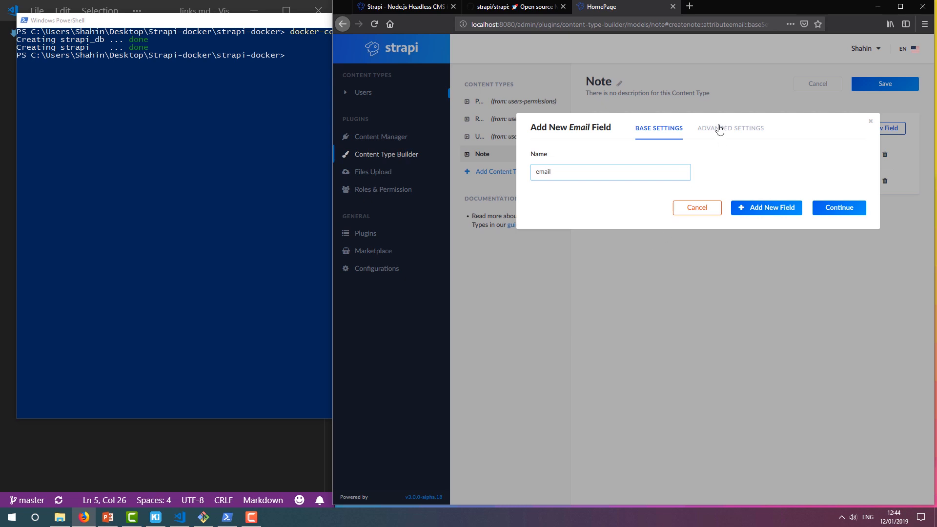
{"action": "left_click", "coordinate": [730, 128]}
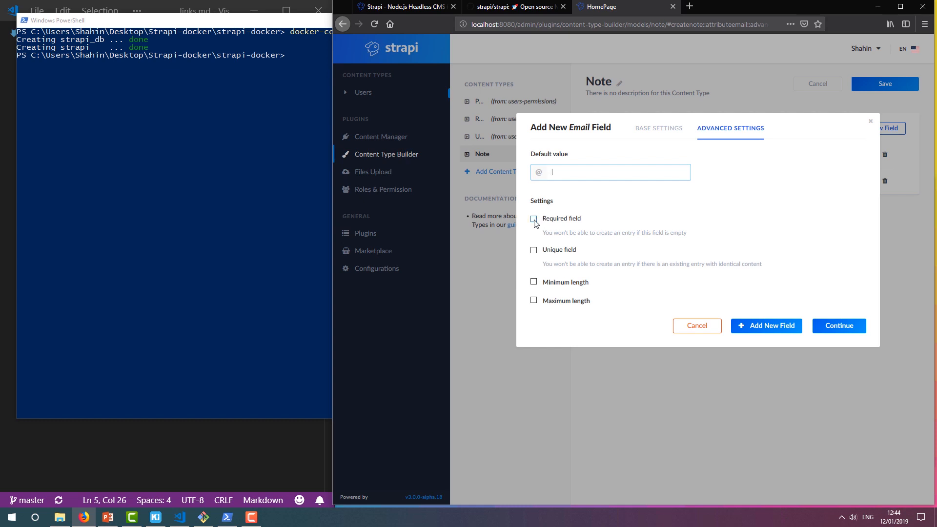
{"action": "left_click", "coordinate": [533, 218]}
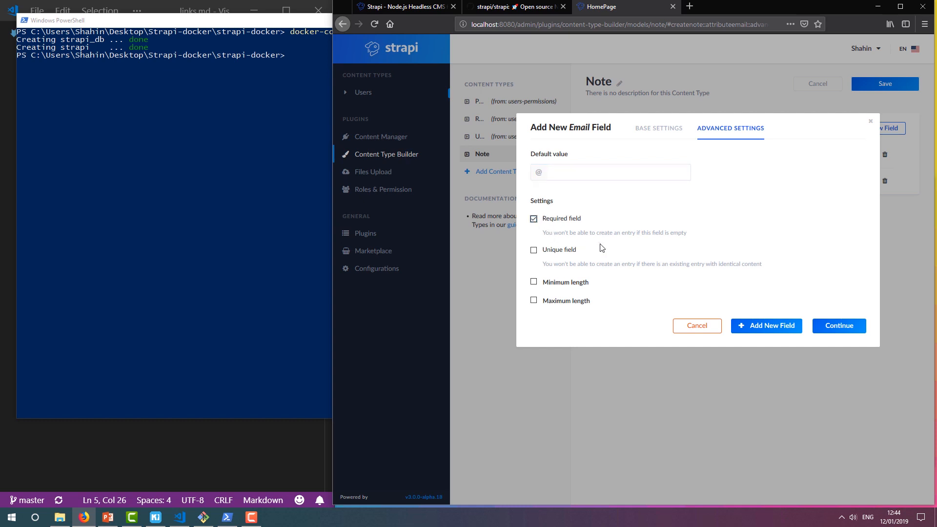
{"action": "mouse_move", "coordinate": [838, 325]}
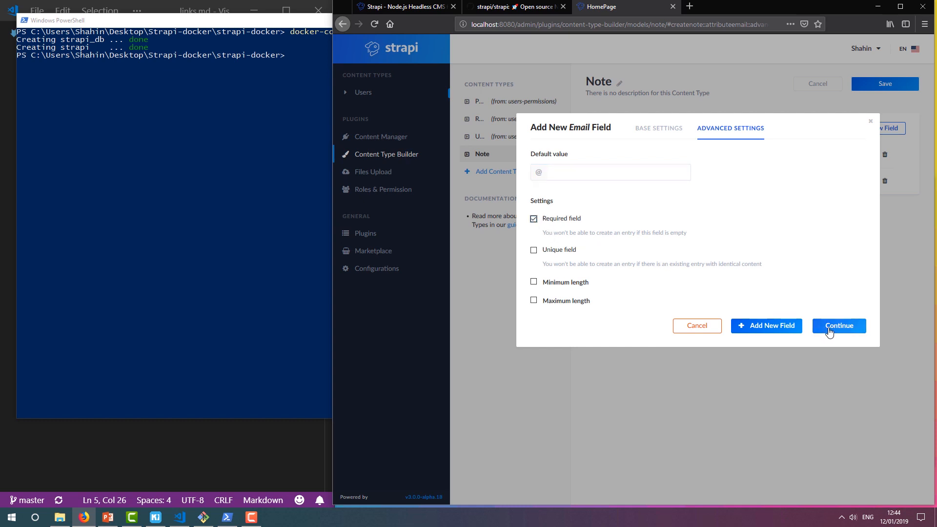
- Confirm the email field, save the Note content type, and dismiss the notice
{"action": "left_click", "coordinate": [838, 325]}
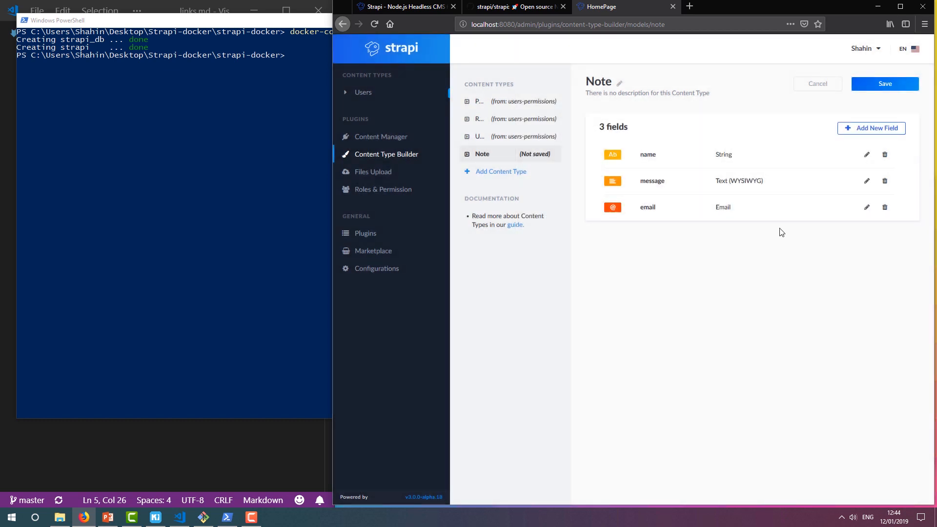
{"action": "mouse_move", "coordinate": [725, 234]}
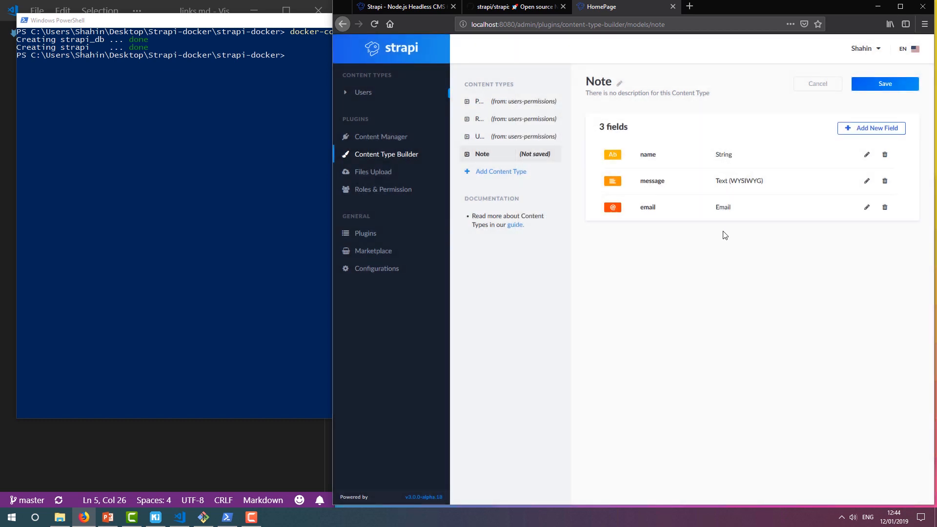
{"action": "mouse_move", "coordinate": [885, 83]}
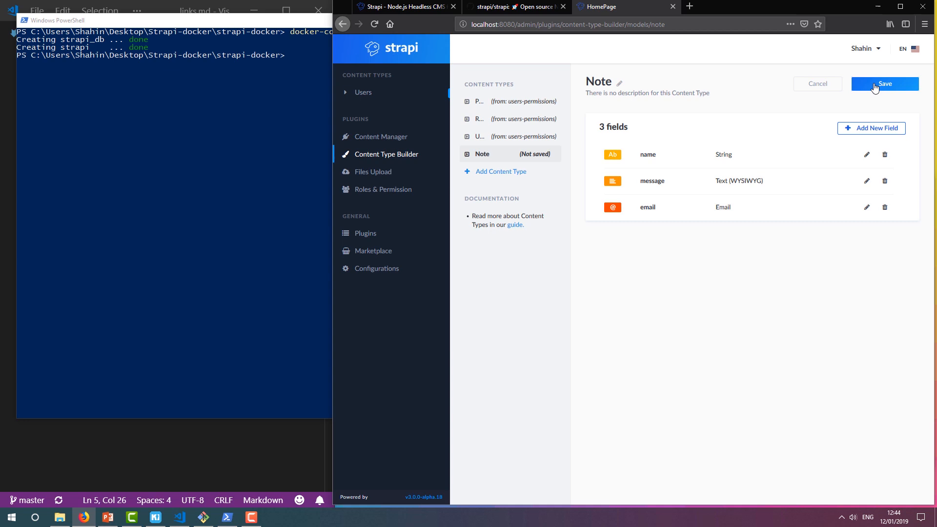
{"action": "left_click", "coordinate": [885, 83]}
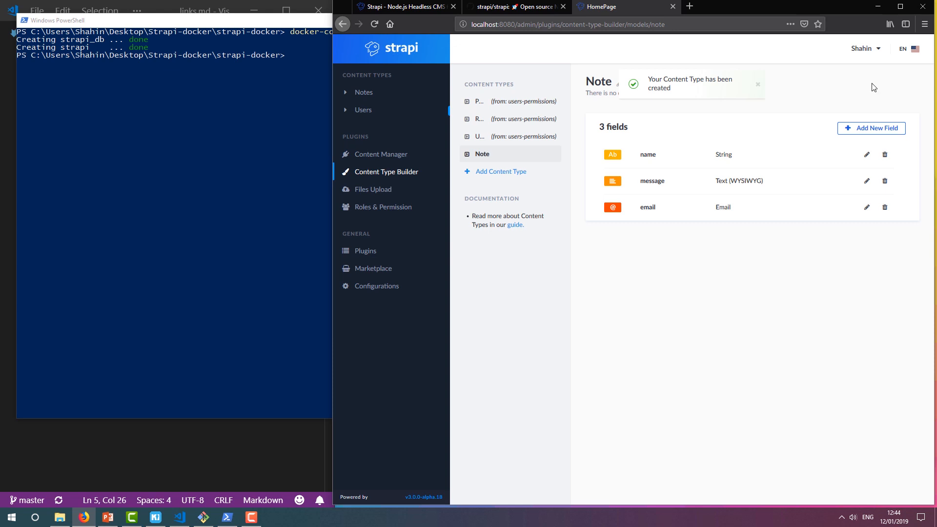
{"action": "left_click", "coordinate": [758, 84]}
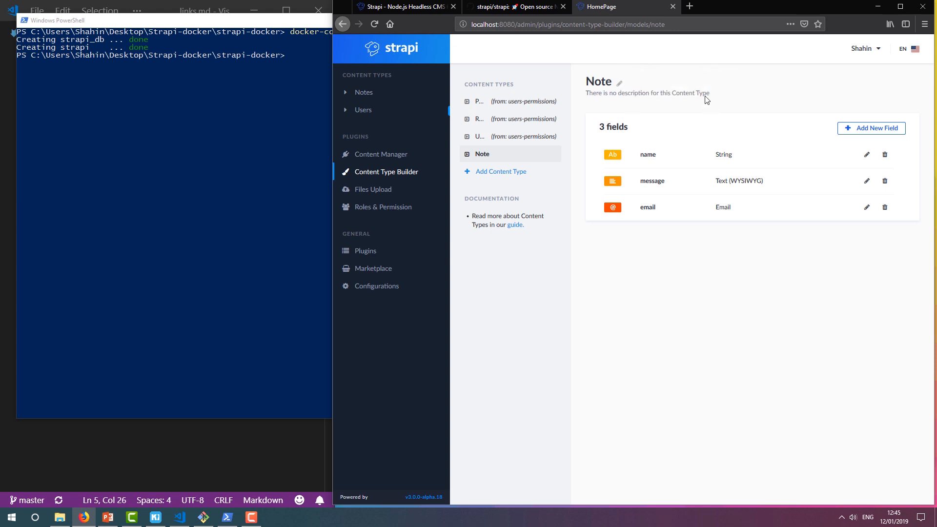
{"action": "mouse_move", "coordinate": [697, 101]}
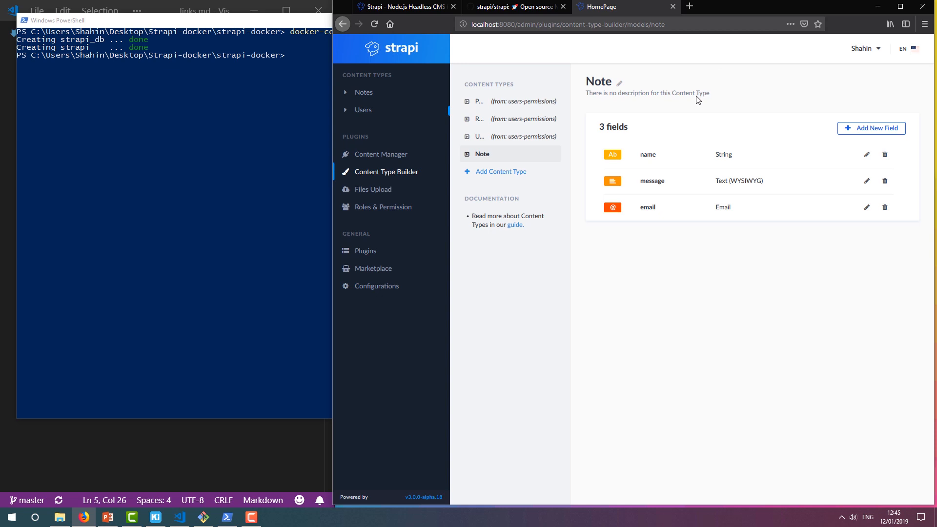
{"action": "mouse_move", "coordinate": [405, 97]}
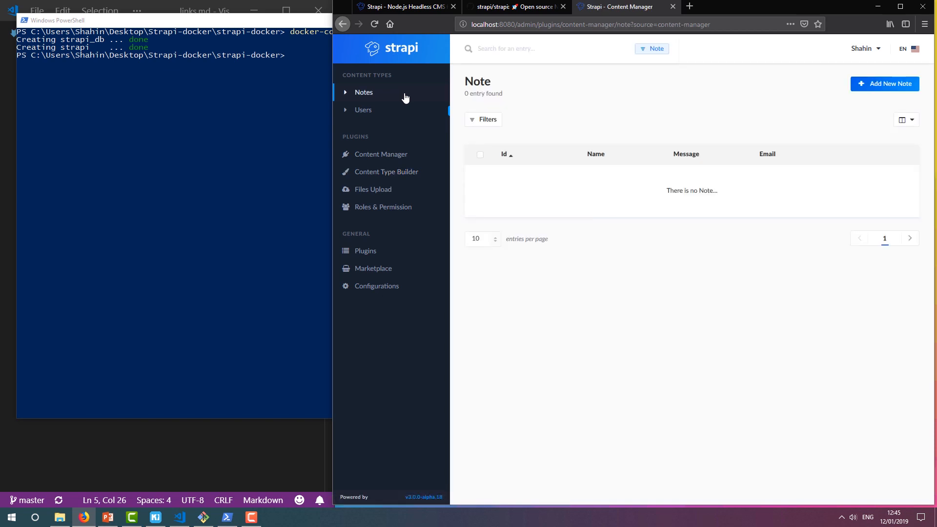
{"action": "mouse_move", "coordinate": [576, 177]}
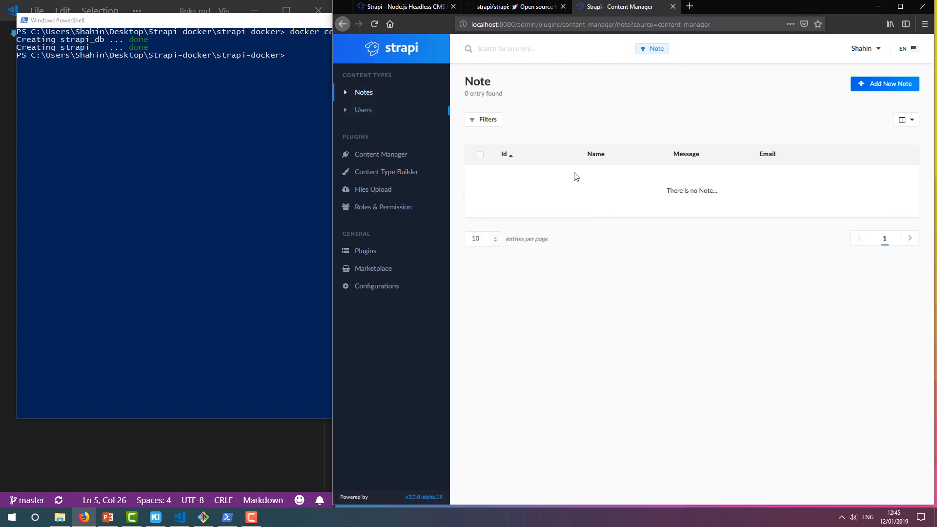
{"action": "mouse_move", "coordinate": [581, 224]}
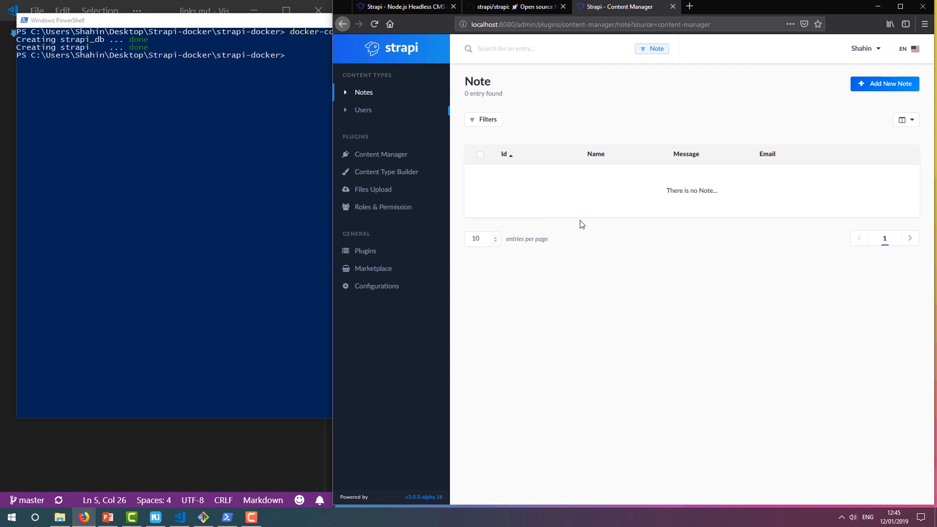
{"action": "mouse_move", "coordinate": [884, 83]}
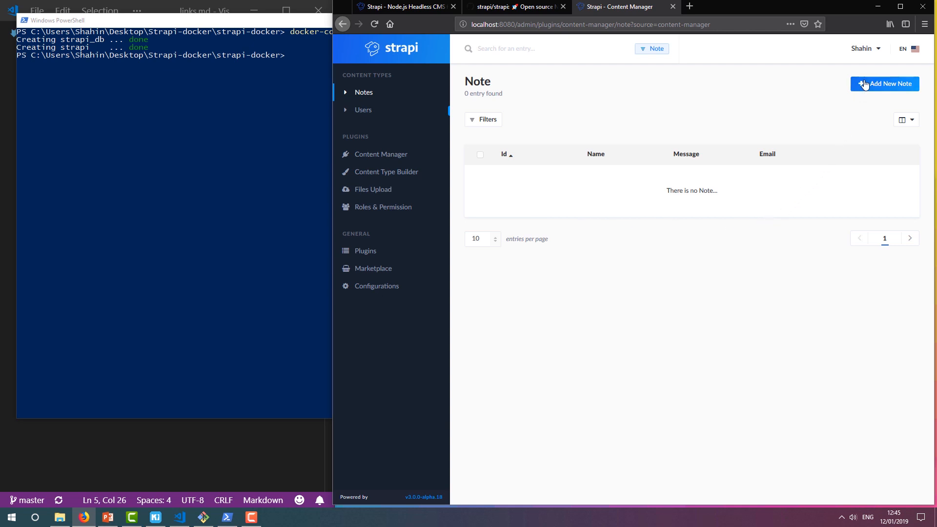
{"action": "left_click", "coordinate": [885, 83]}
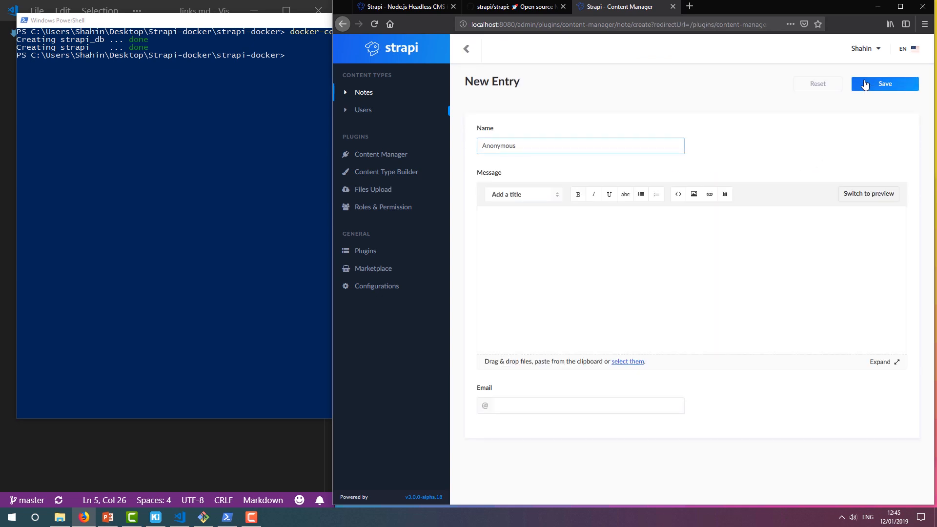
{"action": "mouse_move", "coordinate": [683, 170]}
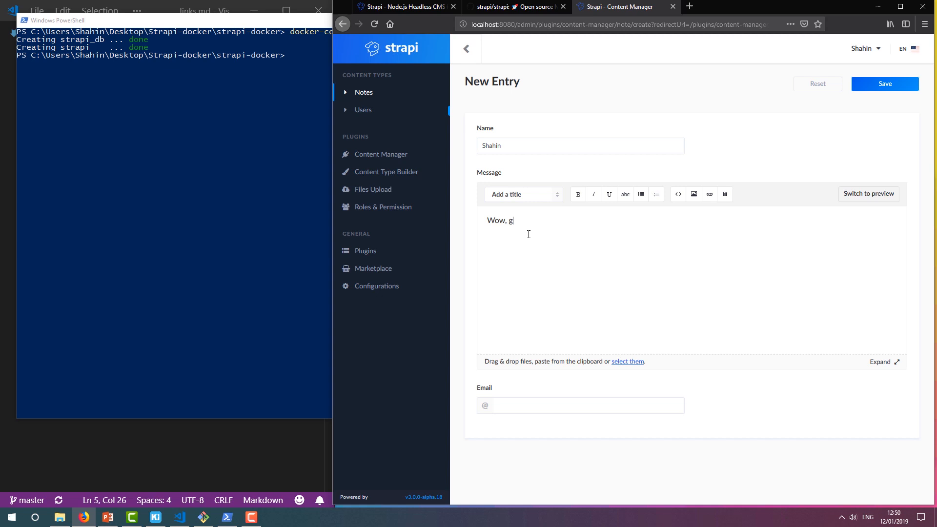
{"action": "type", "text": "reat website!"}
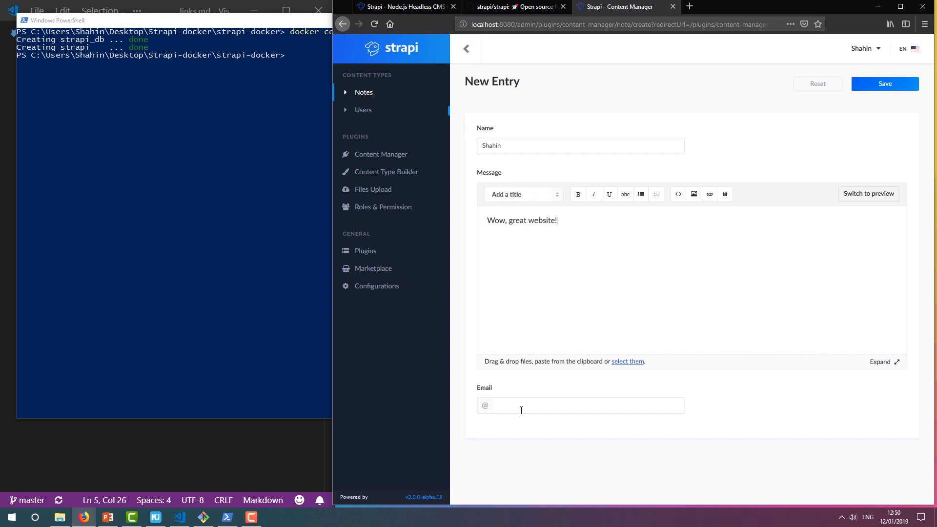
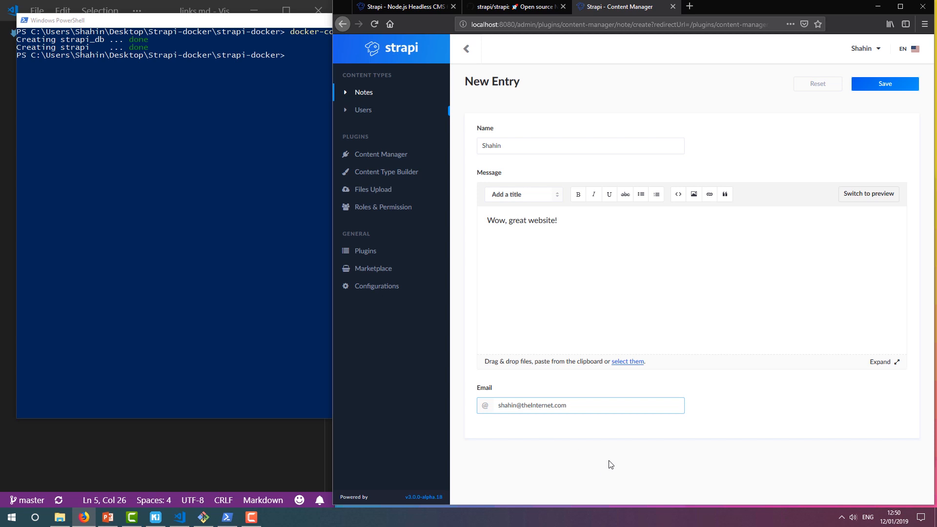
{"action": "left_click", "coordinate": [885, 84]}
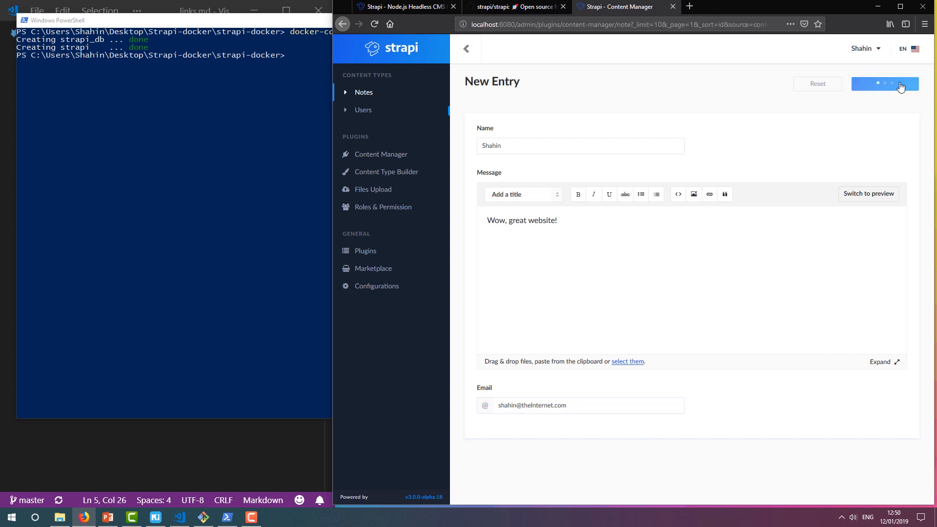
{"action": "left_click", "coordinate": [884, 84]}
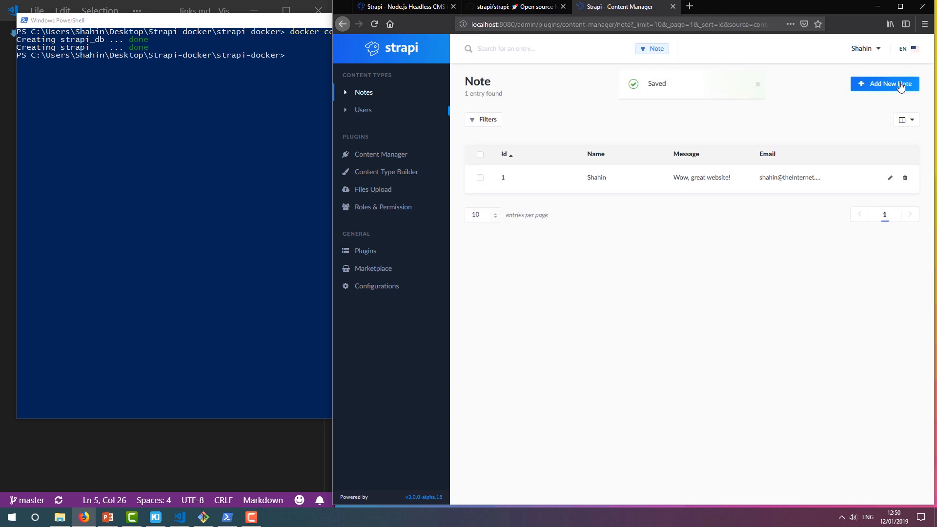